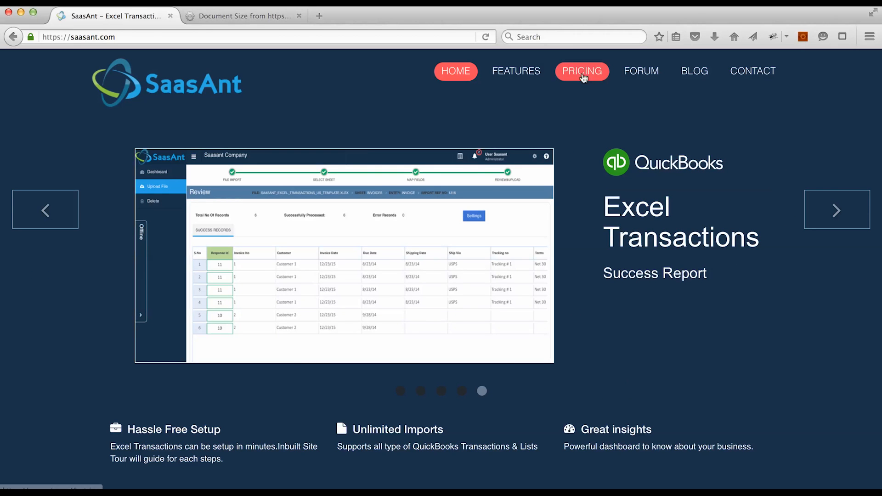
# Step: Authorize the QuickBooks company for Excel Transactions and acknowledge the connection success message
pyautogui.click(582, 70)
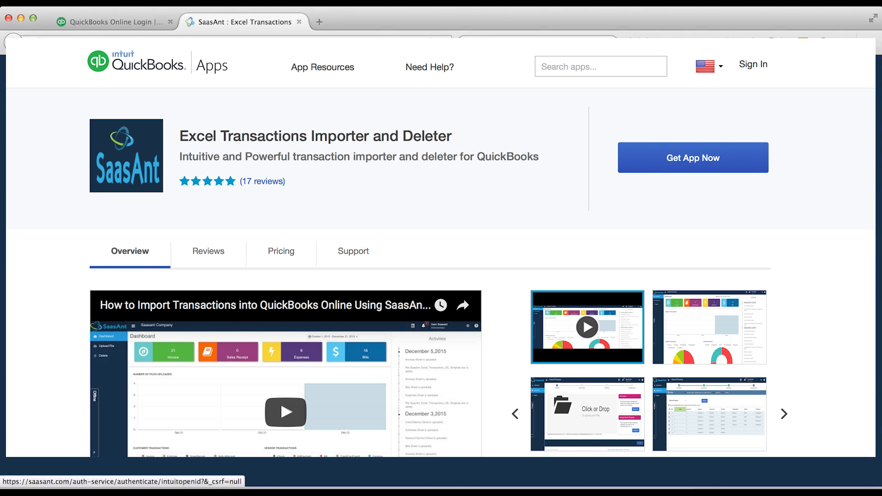
pyautogui.click(693, 157)
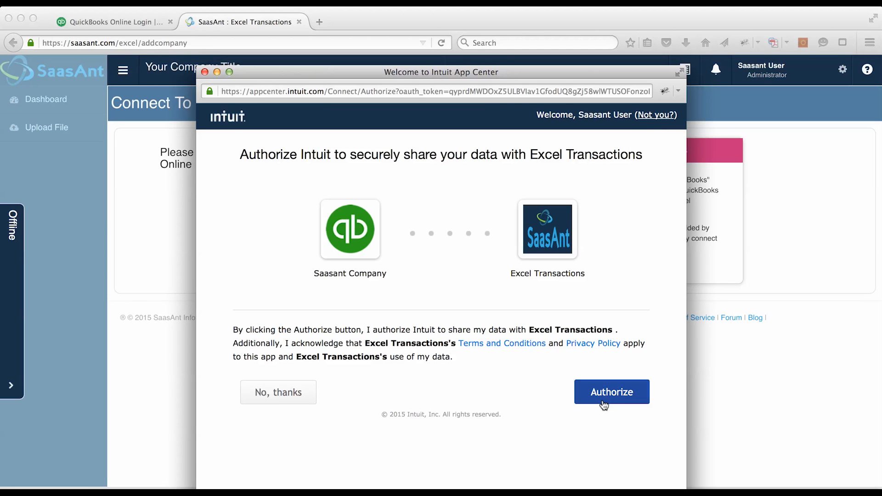
pyautogui.click(612, 392)
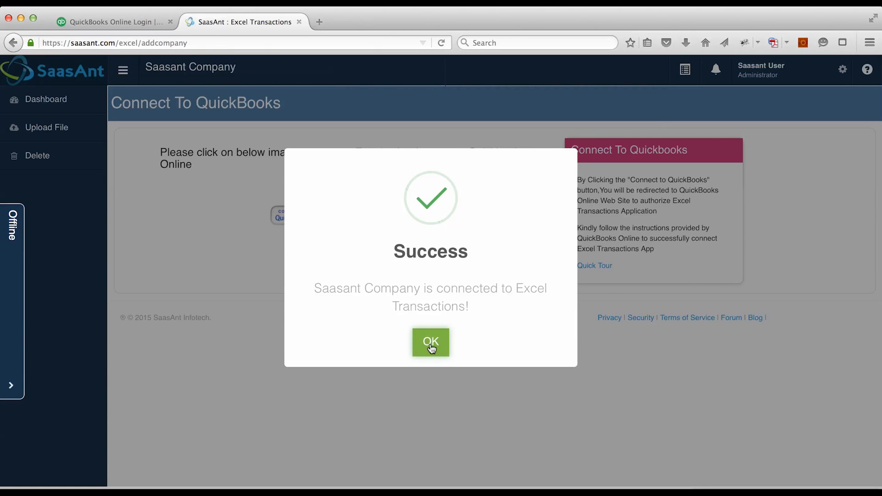
pyautogui.click(430, 342)
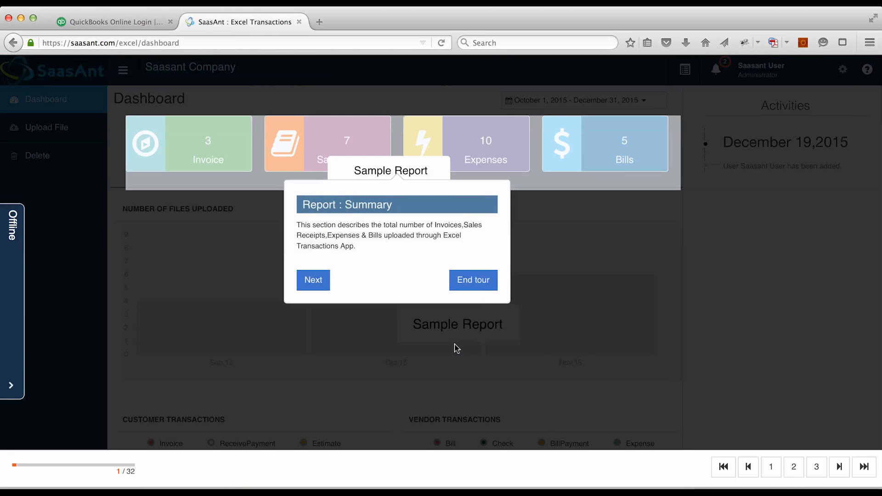
# Step: Step through and end the dashboard sample-report tour
pyautogui.click(312, 281)
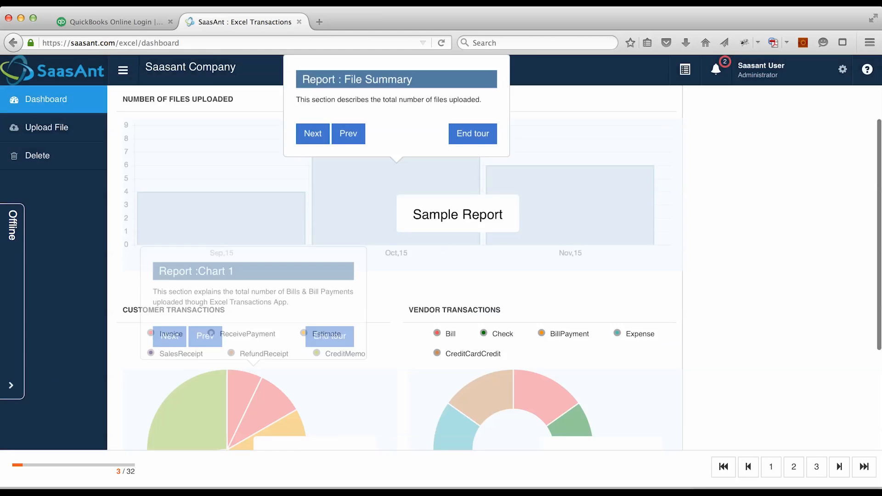
pyautogui.click(313, 134)
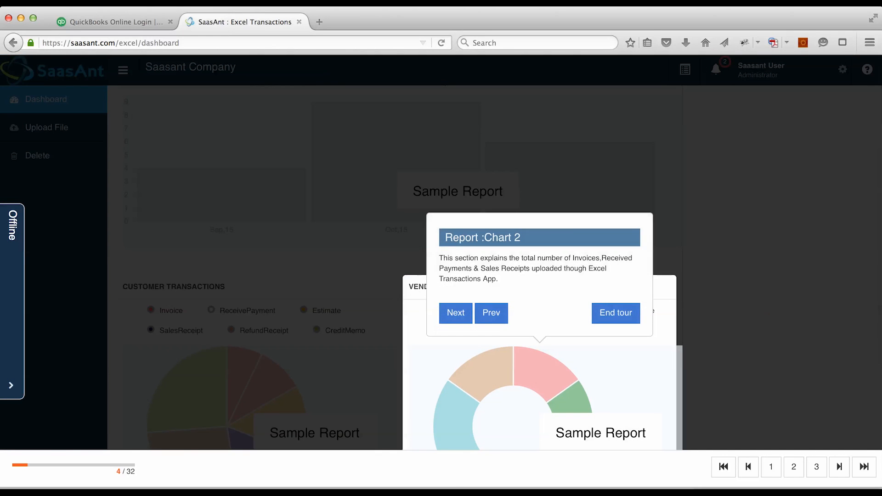
pyautogui.click(615, 313)
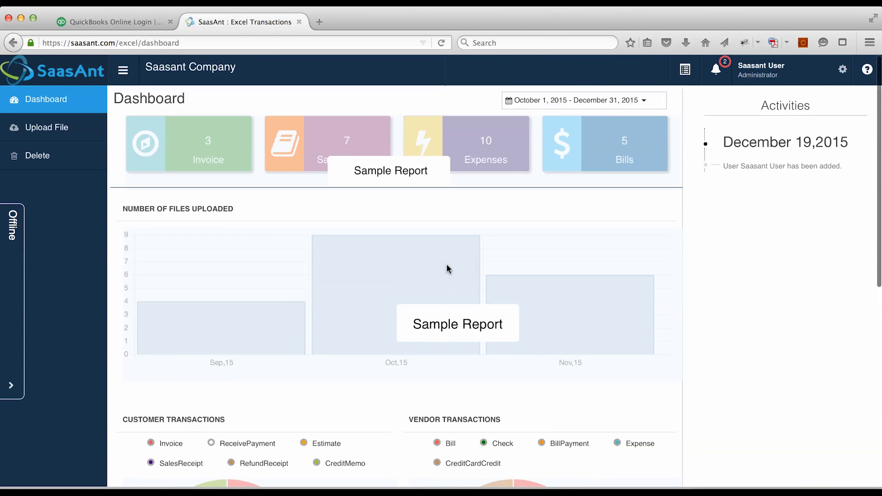
# Step: Upload the Excel template xlsx and continue to sheet selection
pyautogui.click(47, 127)
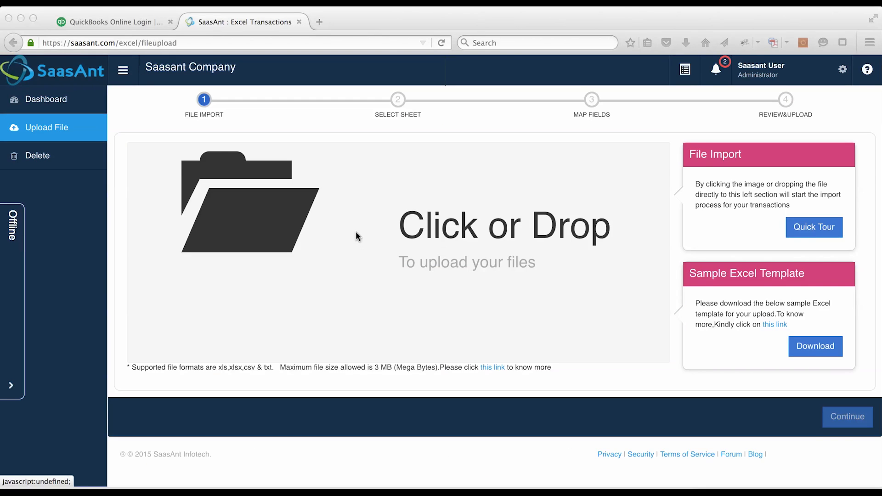
pyautogui.click(47, 127)
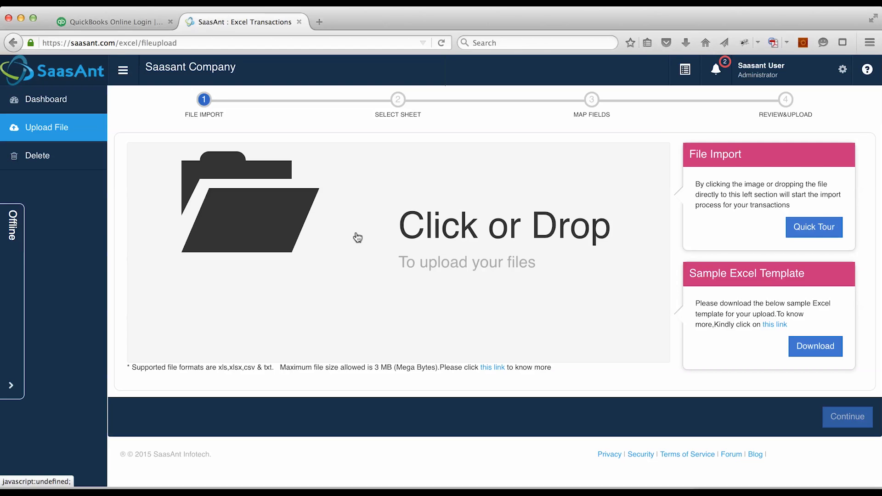
pyautogui.moveTo(357, 236)
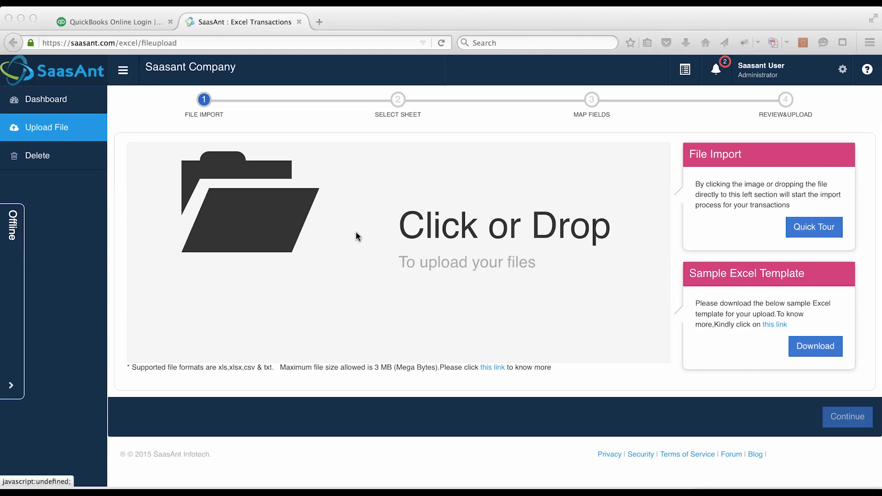
pyautogui.click(250, 202)
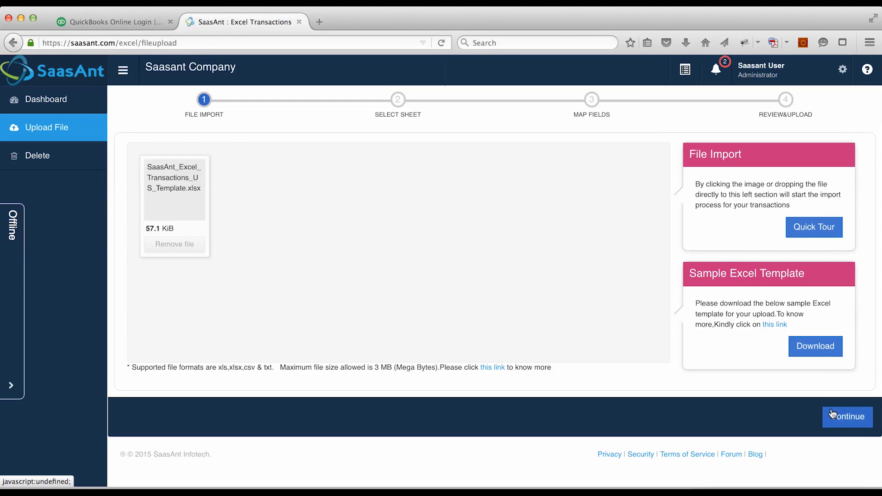
pyautogui.click(847, 417)
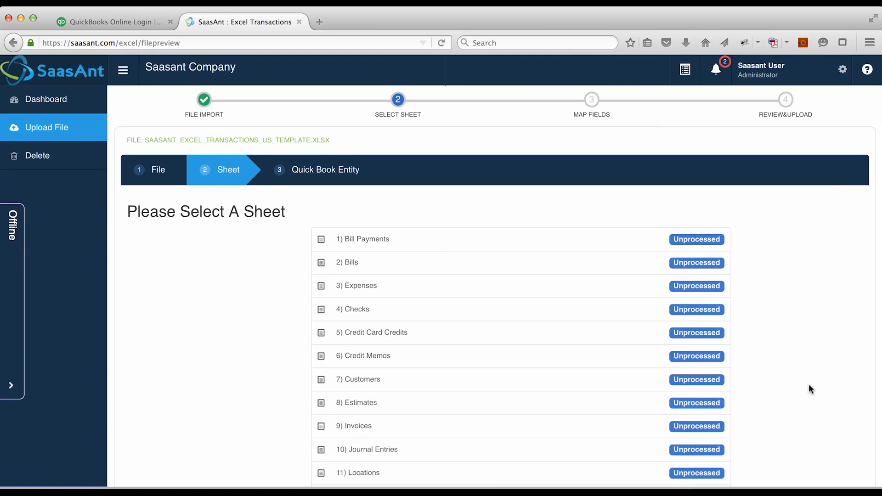
# Step: Choose the 9) Invoices sheet with Invoice as the QuickBooks entity and continue to mapping
pyautogui.scroll(-3)
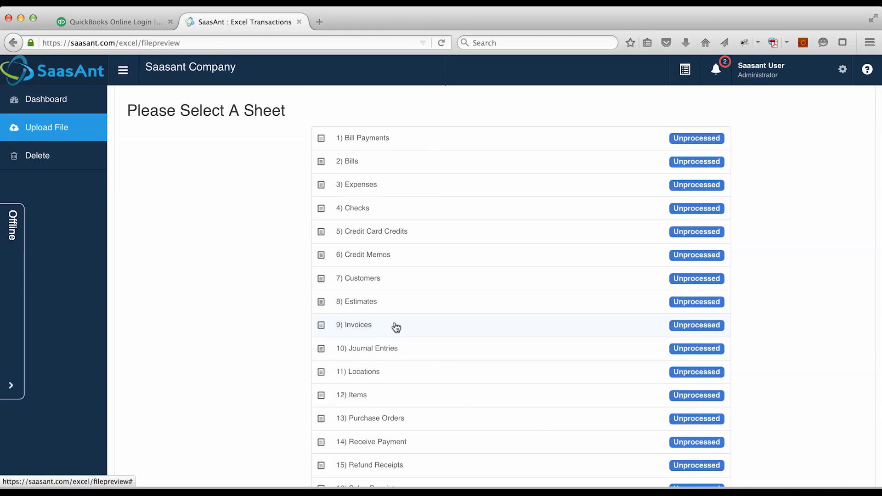
pyautogui.moveTo(359, 260)
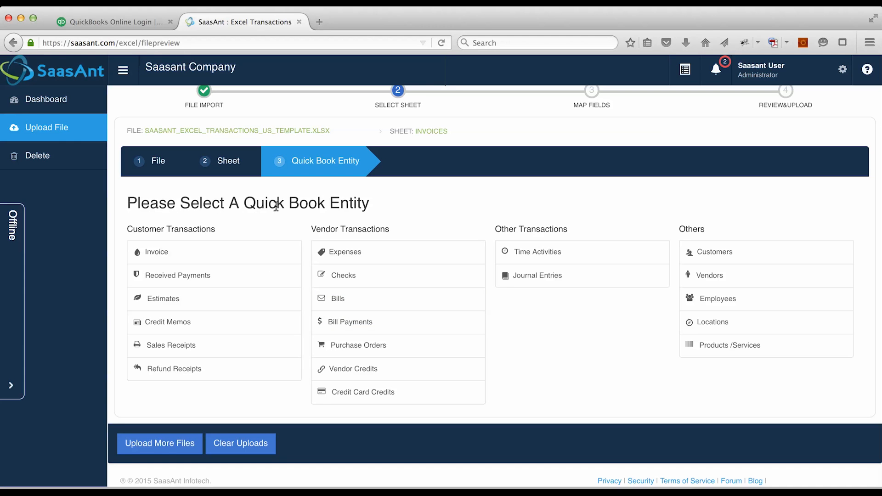
pyautogui.click(157, 252)
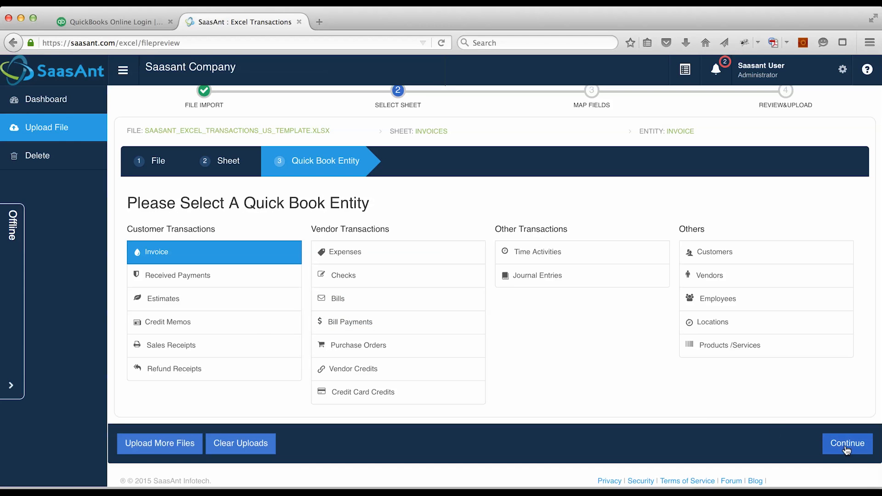
pyautogui.click(847, 443)
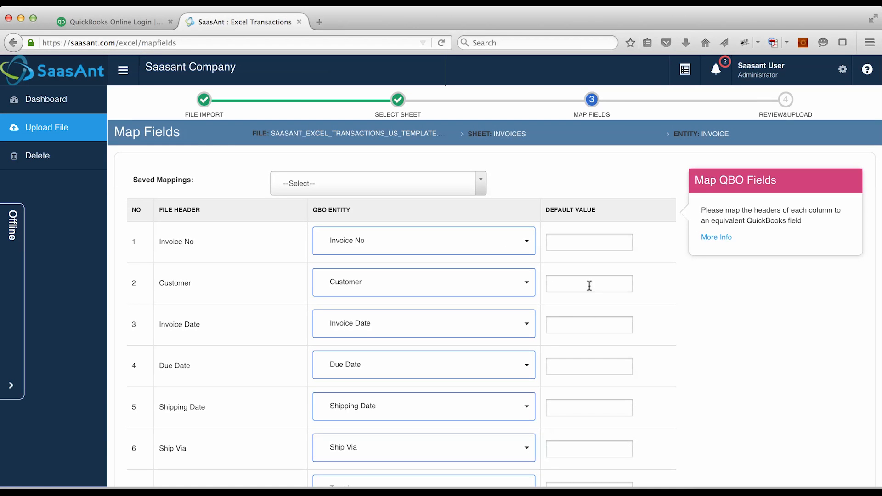
# Step: Keep the default Map Fields column mappings and continue to the review grid
pyautogui.scroll(-3)
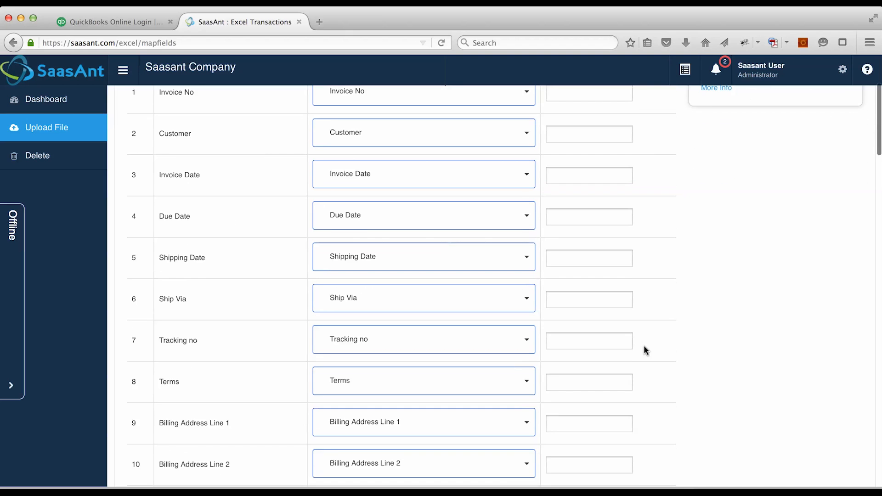
pyautogui.scroll(-3)
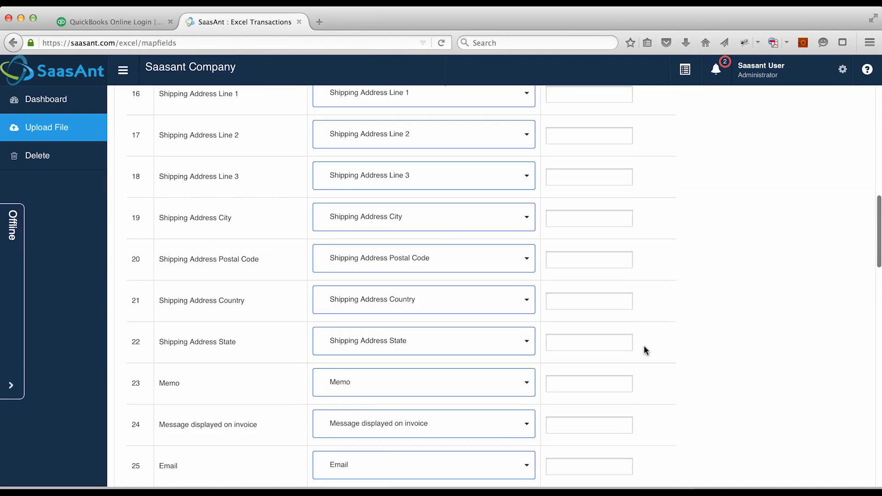
pyautogui.scroll(-3)
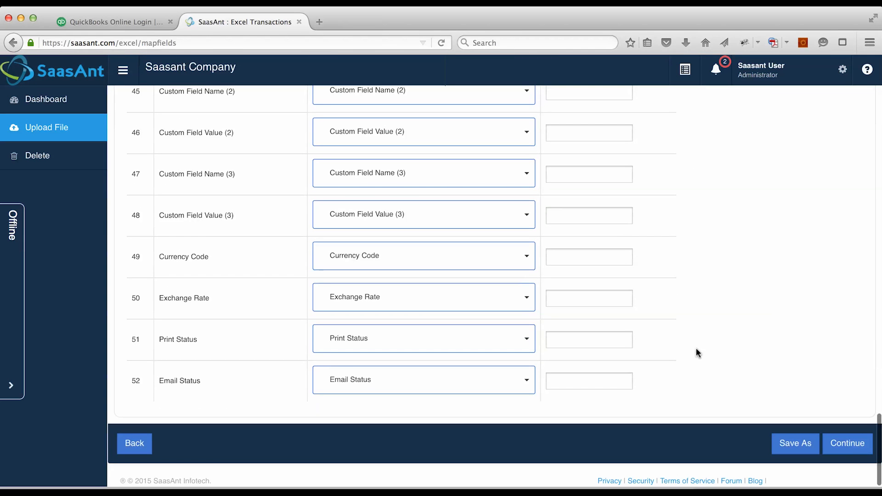
pyautogui.click(846, 443)
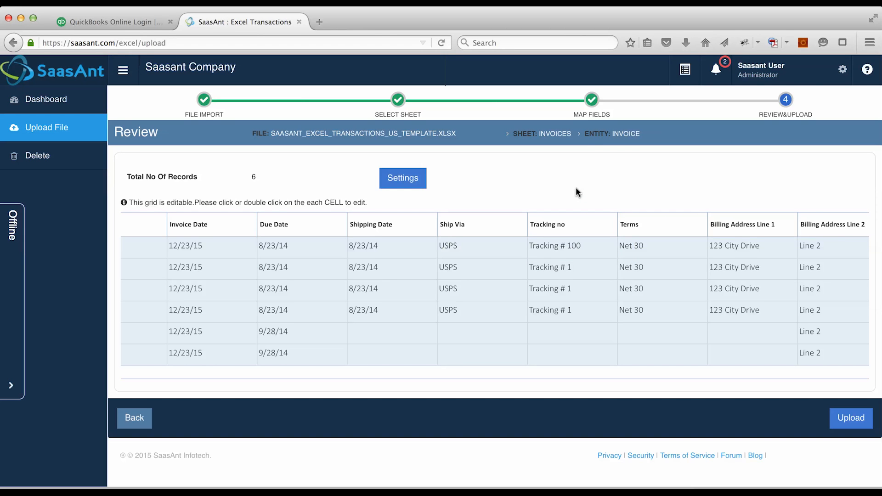
# Step: Leave the import settings unchanged and upload the six invoice records to QuickBooks
pyautogui.click(402, 178)
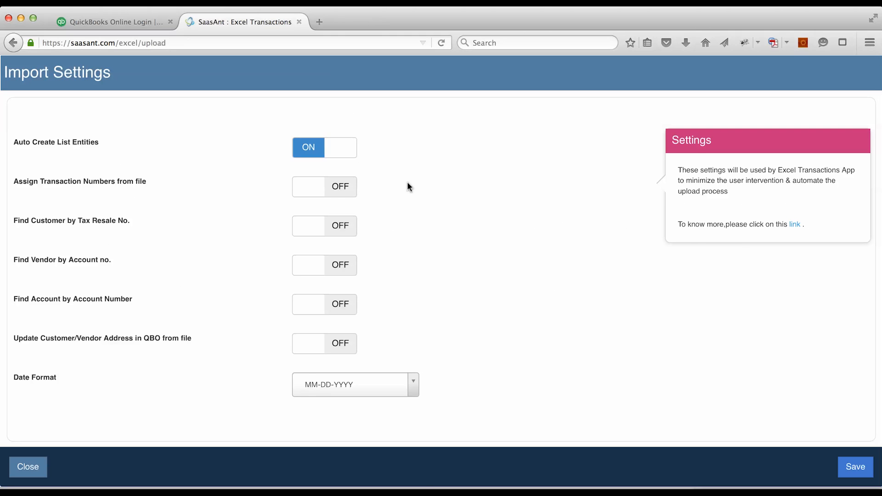
pyautogui.click(28, 467)
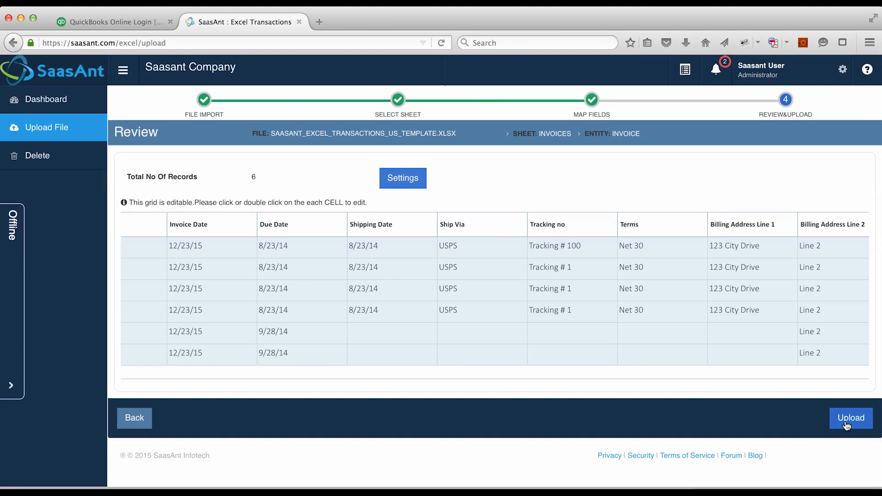
pyautogui.click(850, 418)
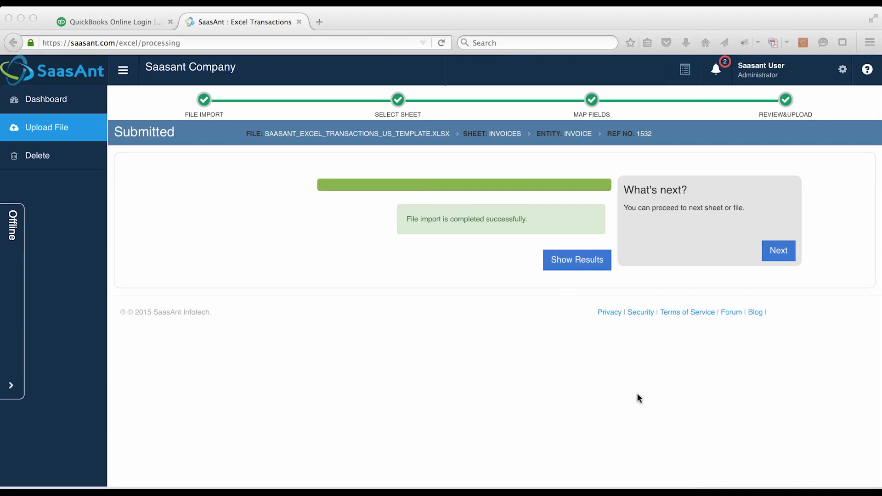
# Step: Show the six success results and open the Customer 1 invoice ($98.56) in QuickBooks Online
pyautogui.click(577, 260)
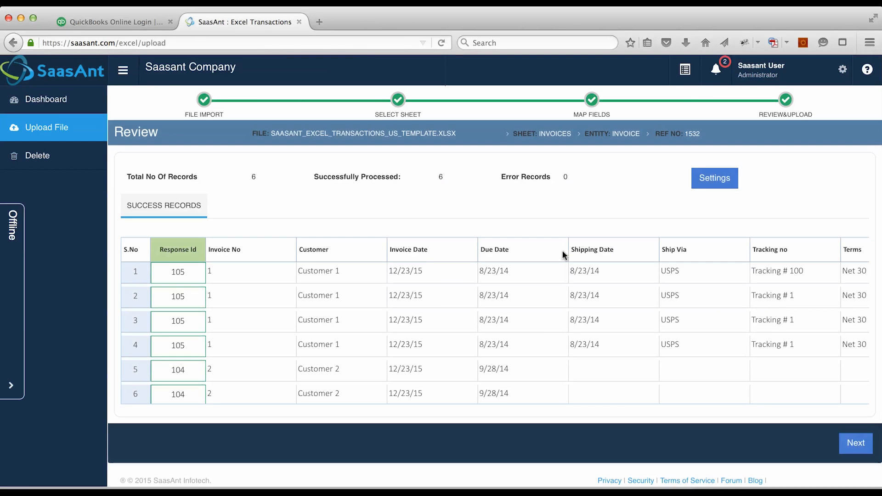
pyautogui.click(178, 272)
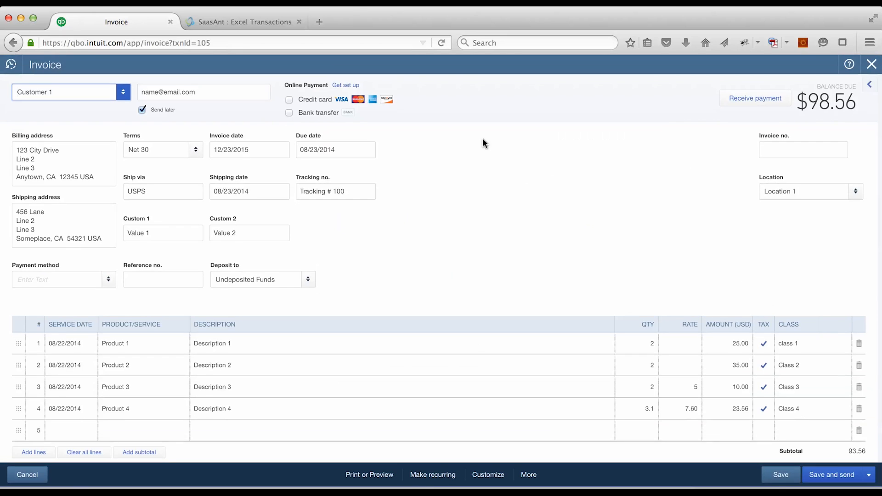